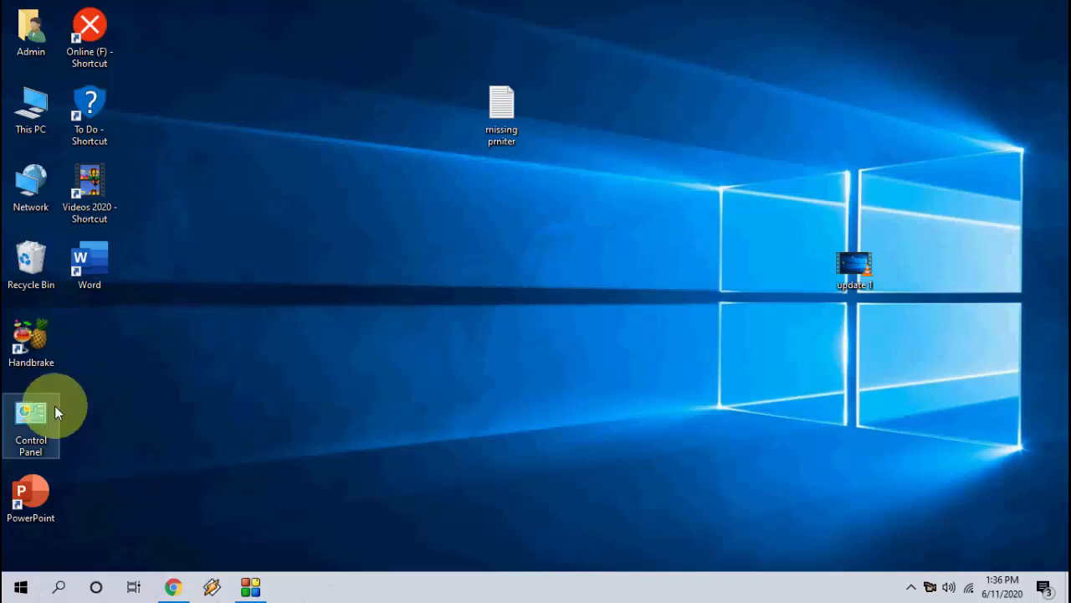
# Step: From Control Panel's Hardware and Sound, reach Devices and Printers and begin Add a printer
pyautogui.doubleClick(30, 418)
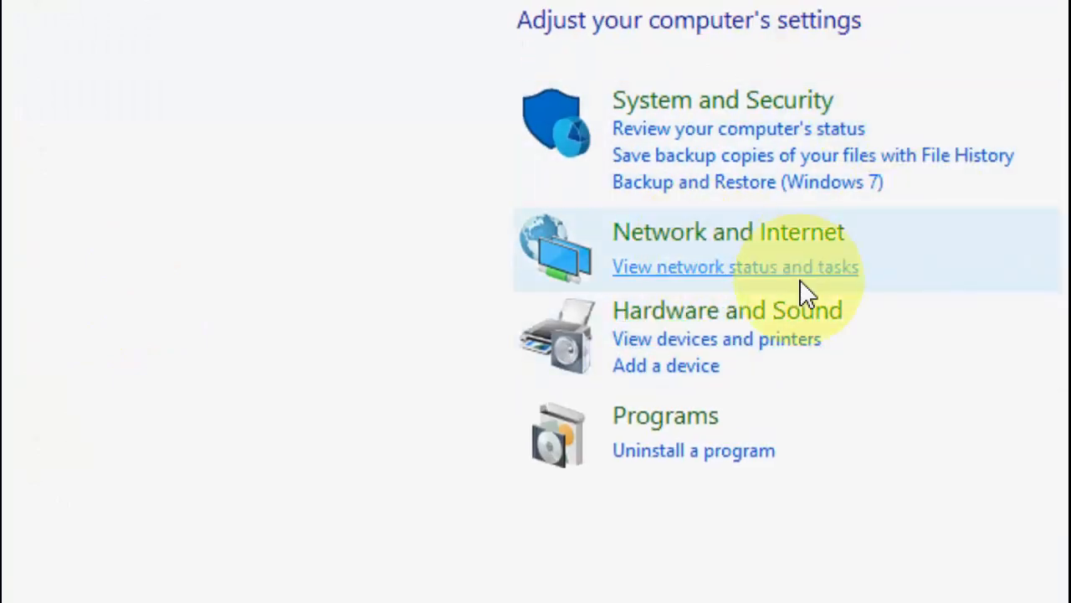
pyautogui.click(726, 309)
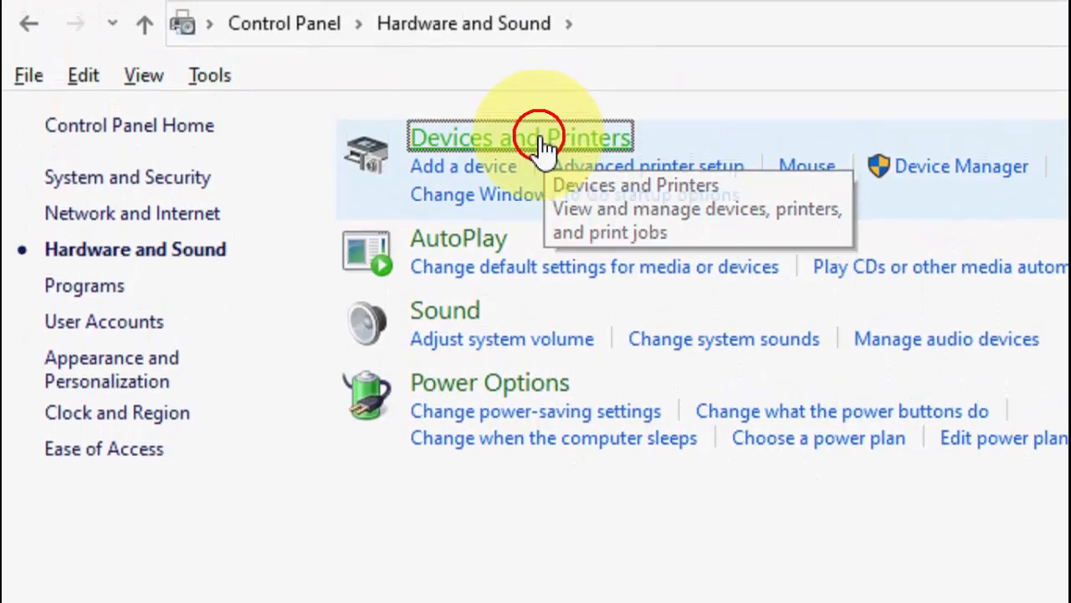
pyautogui.click(519, 137)
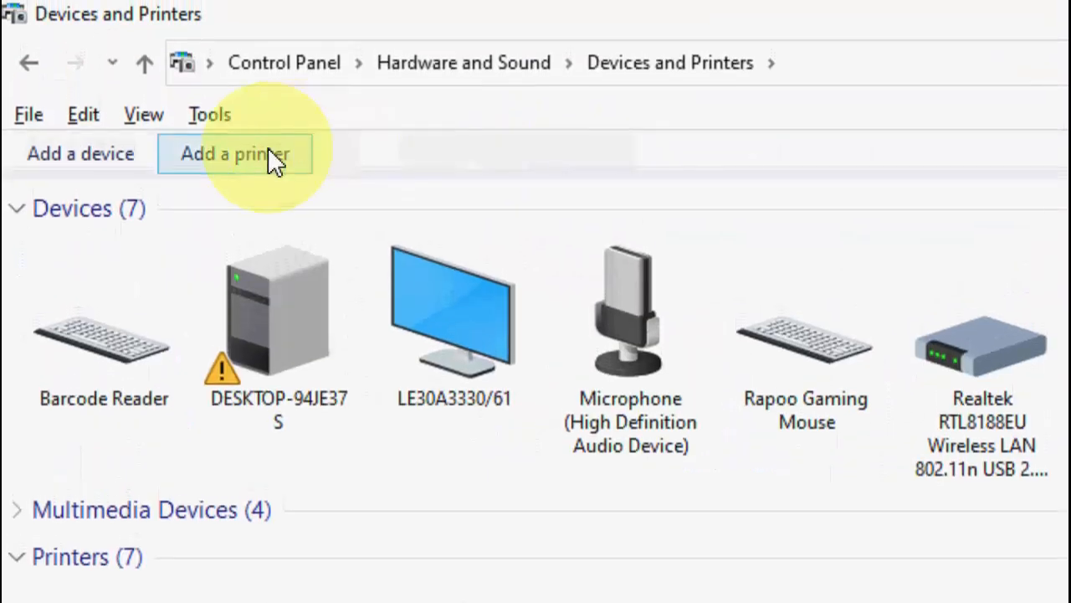
pyautogui.click(81, 154)
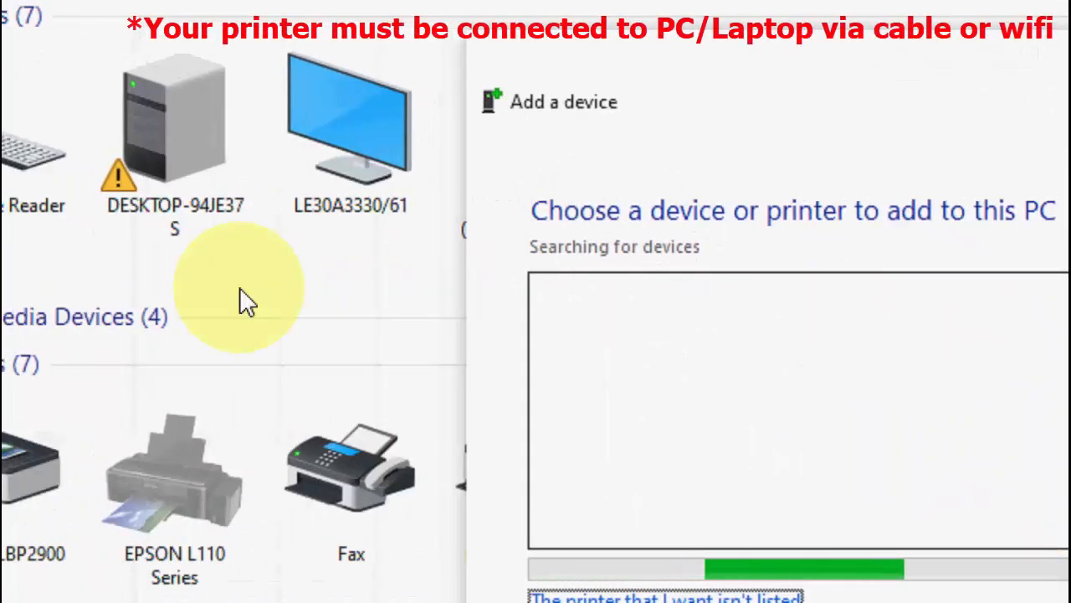
pyautogui.moveTo(616, 326)
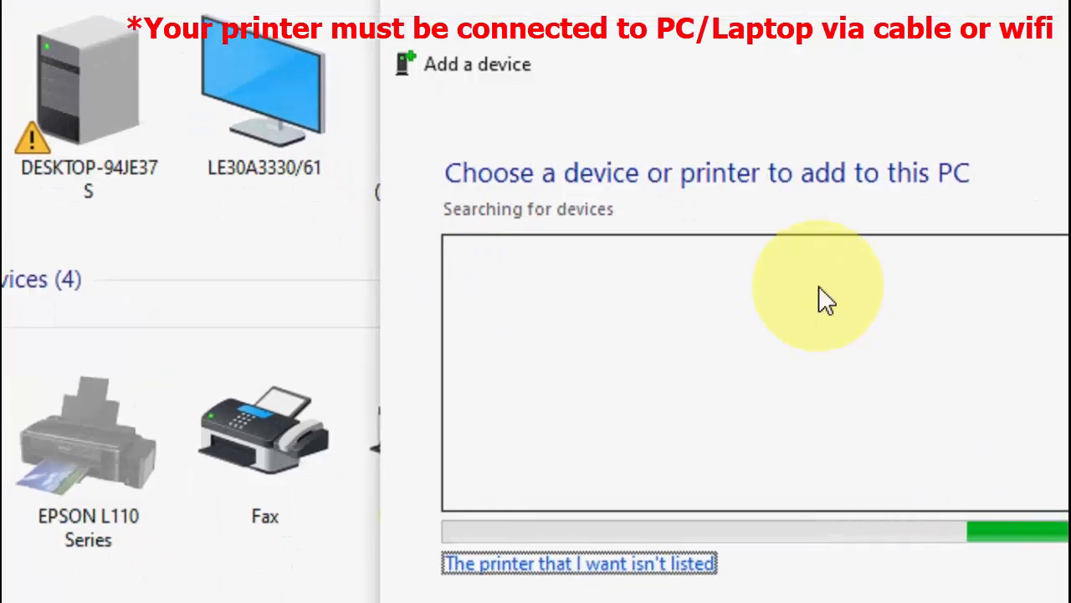
pyautogui.moveTo(979, 449)
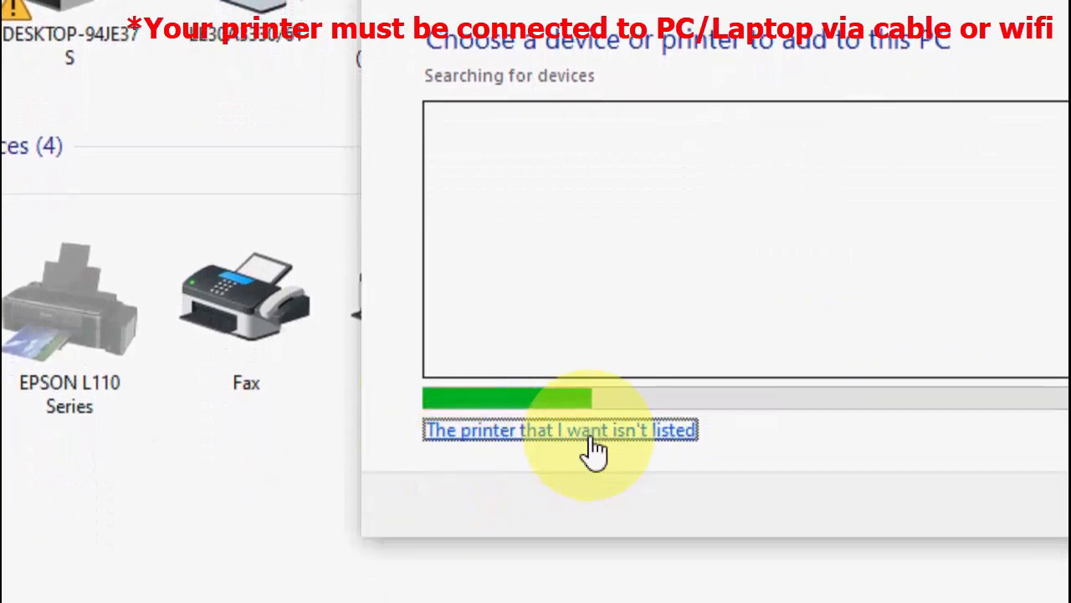
# Step: Add the shared Canon LBP2900 by name from network computer DESKTOP-94JE37S
pyautogui.click(559, 428)
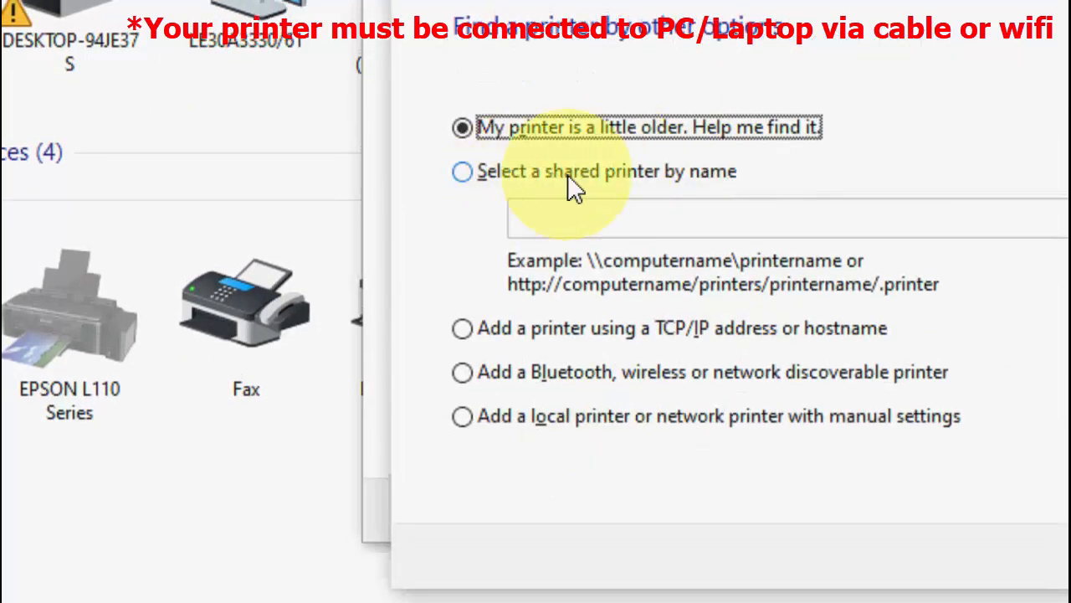
pyautogui.click(462, 171)
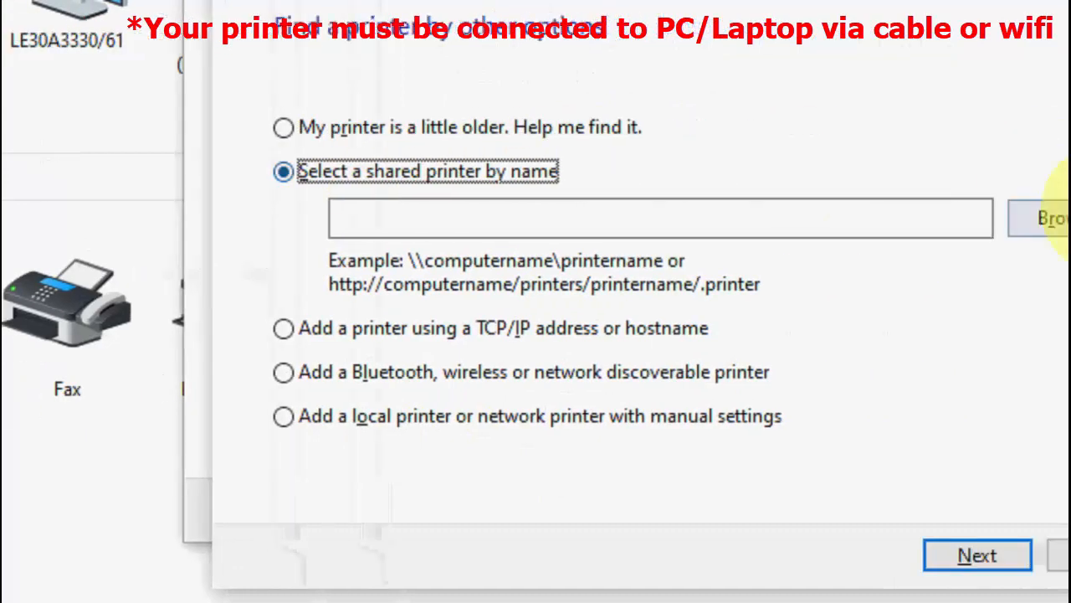
pyautogui.click(1051, 217)
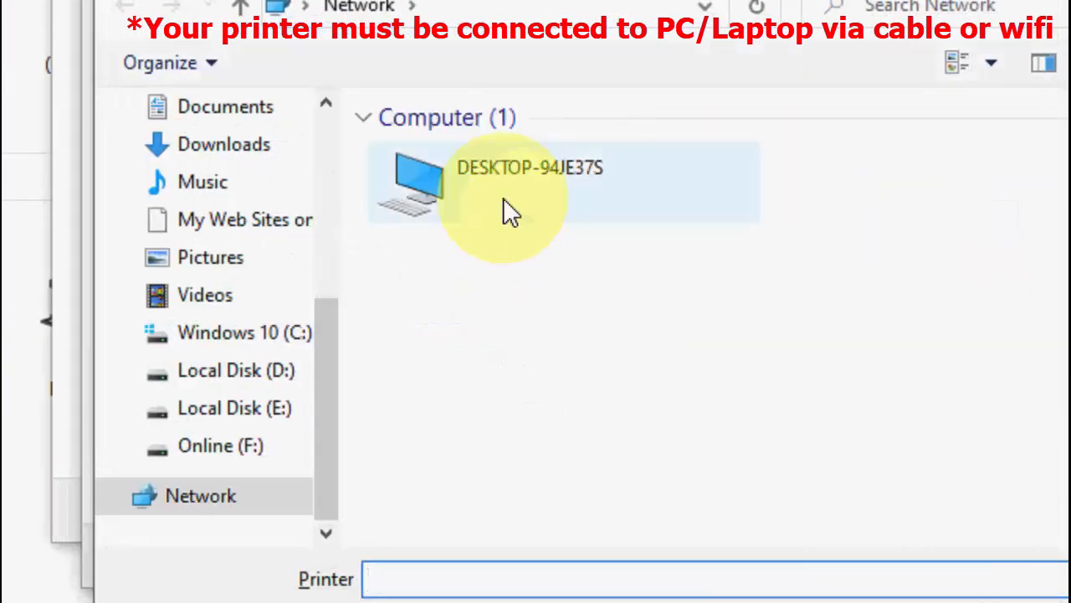
pyautogui.doubleClick(529, 168)
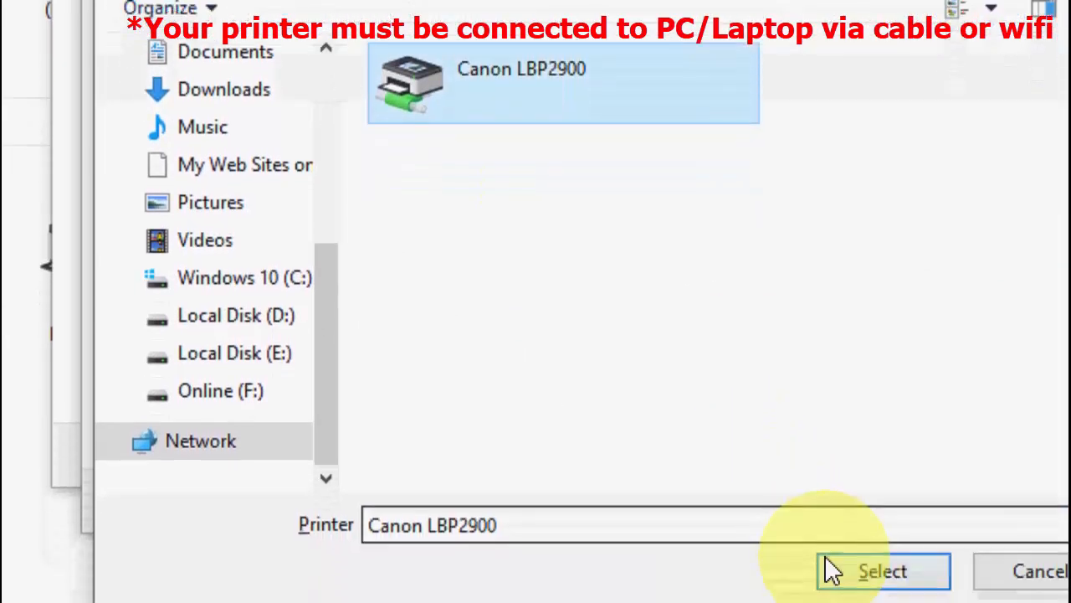
pyautogui.click(881, 570)
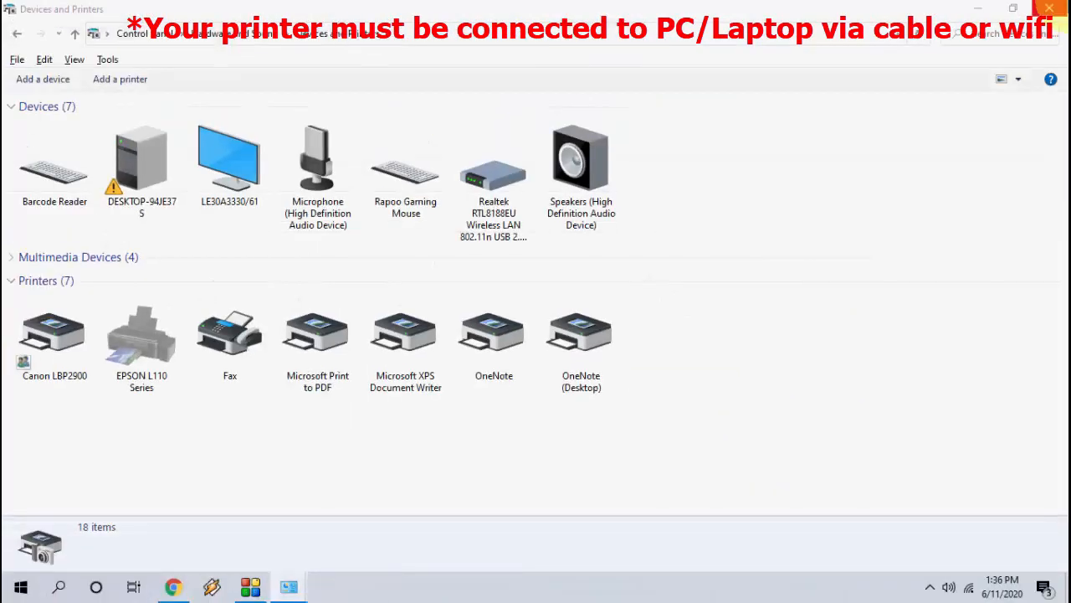
pyautogui.click(43, 79)
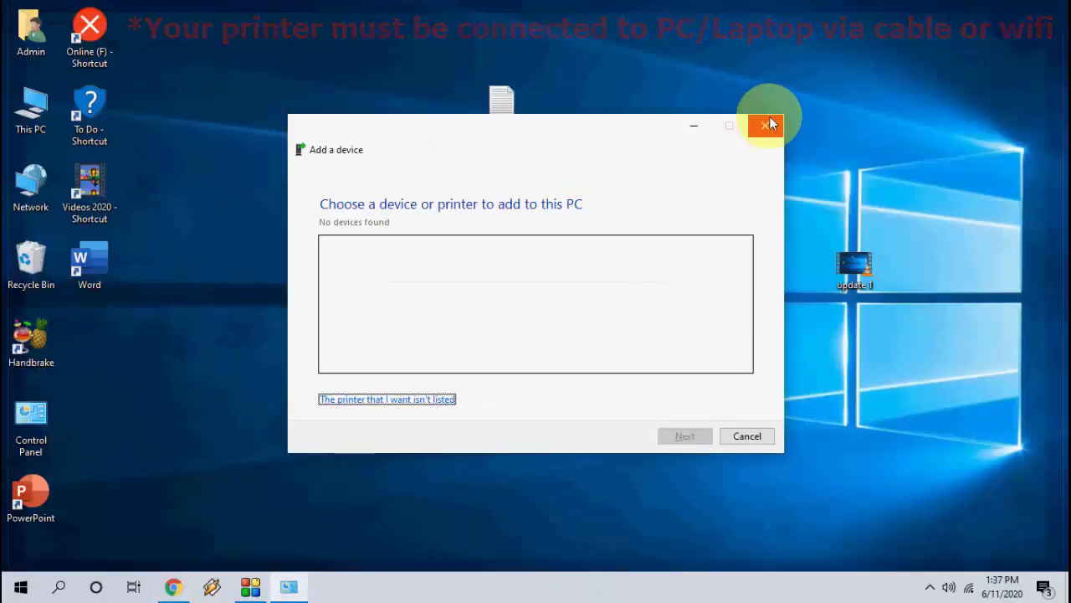
# Step: Manage This PC and make Device Manager show hidden devices
pyautogui.click(767, 125)
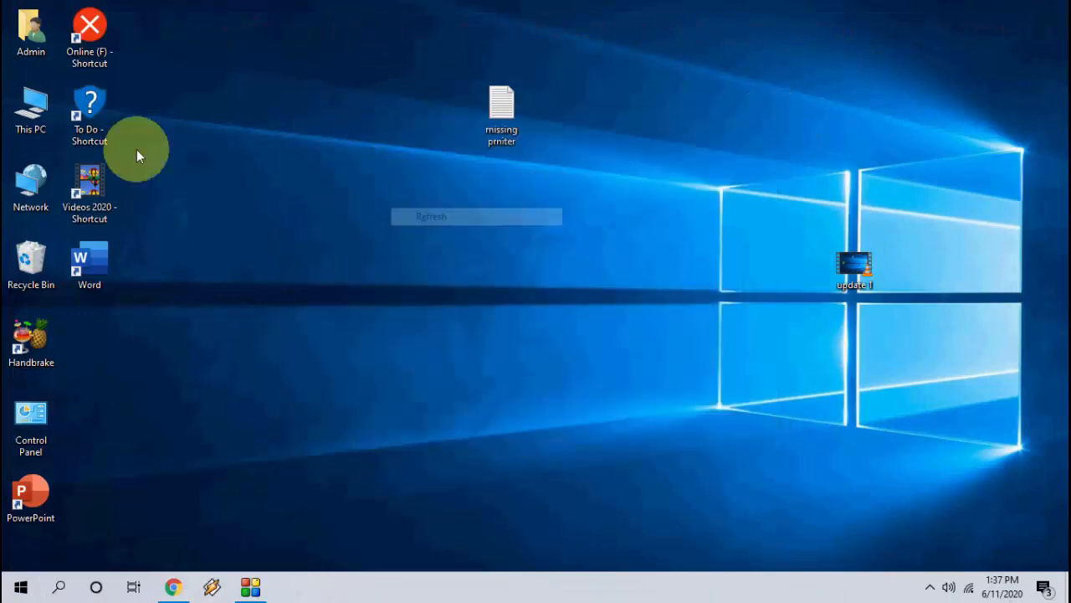
pyautogui.rightClick(30, 104)
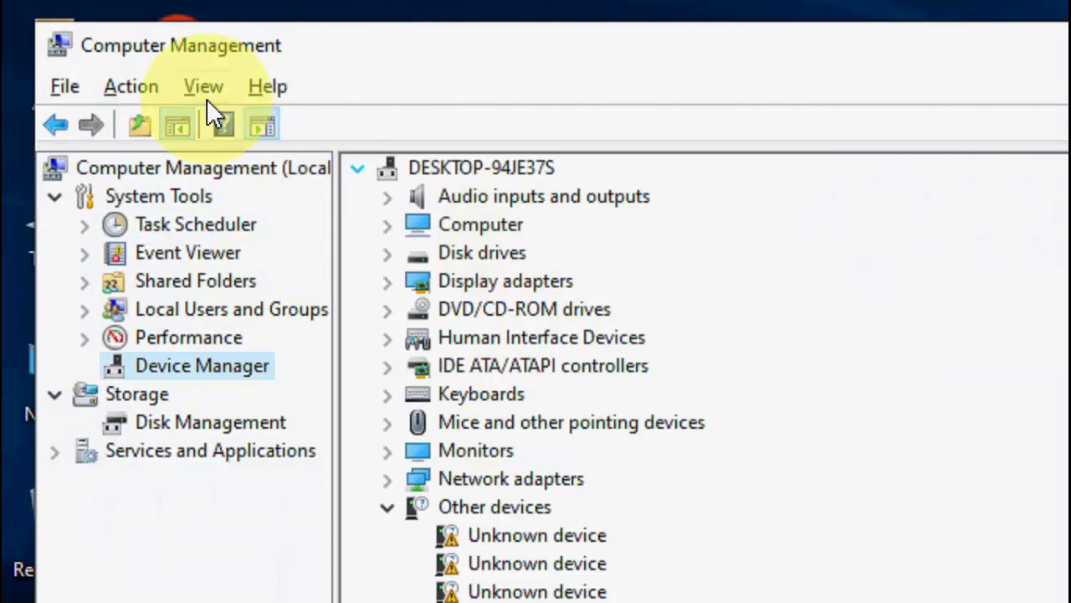
pyautogui.click(205, 85)
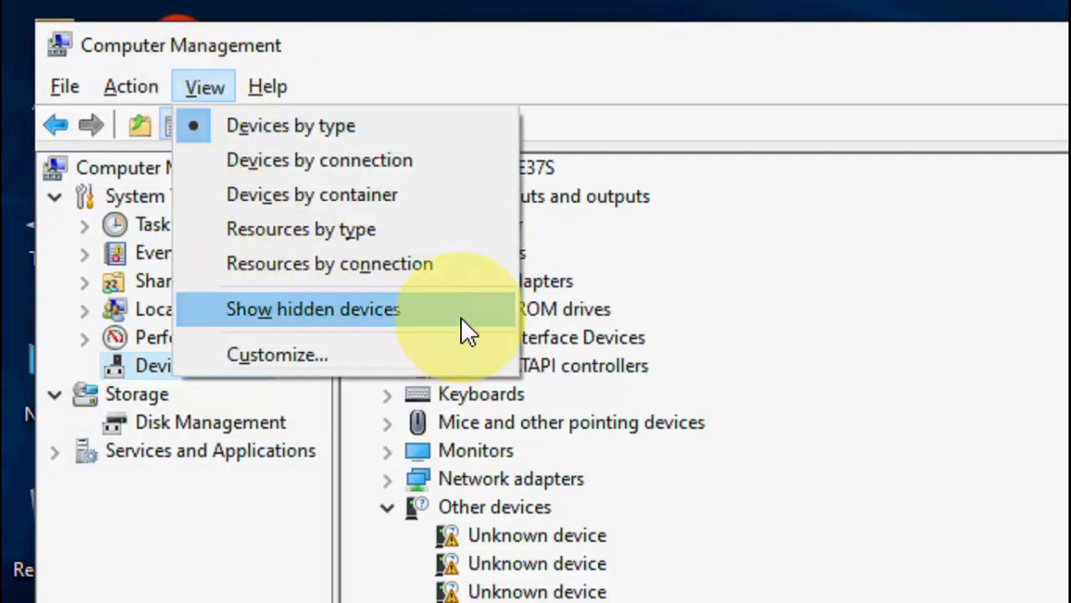
pyautogui.click(313, 308)
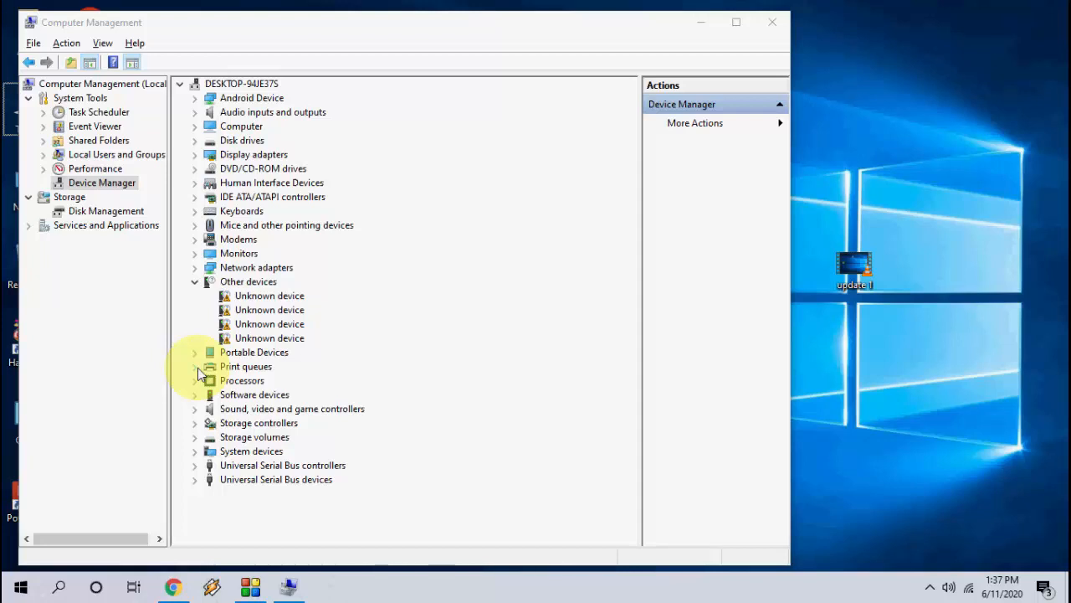
# Step: Check Print queues for the Canon LBP2900 entries, then collapse Print queues and Other devices
pyautogui.click(194, 365)
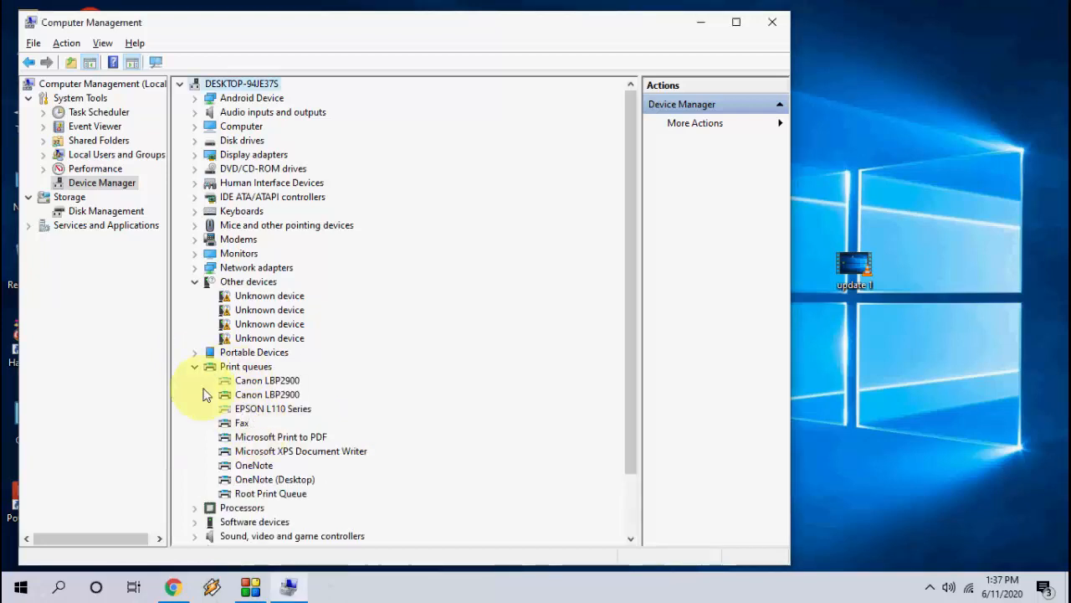
pyautogui.click(194, 365)
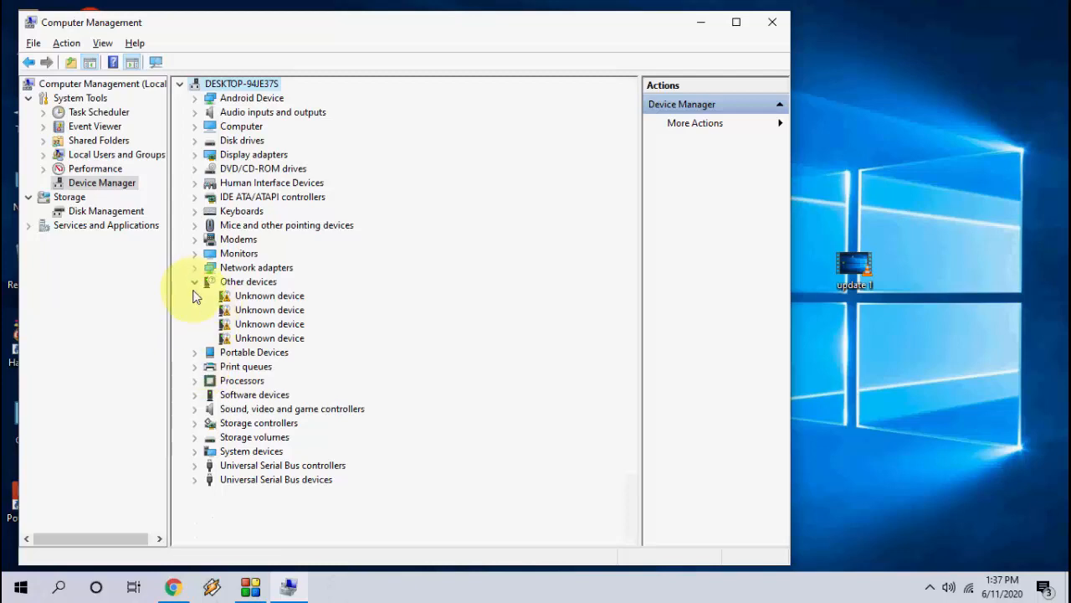
pyautogui.click(194, 281)
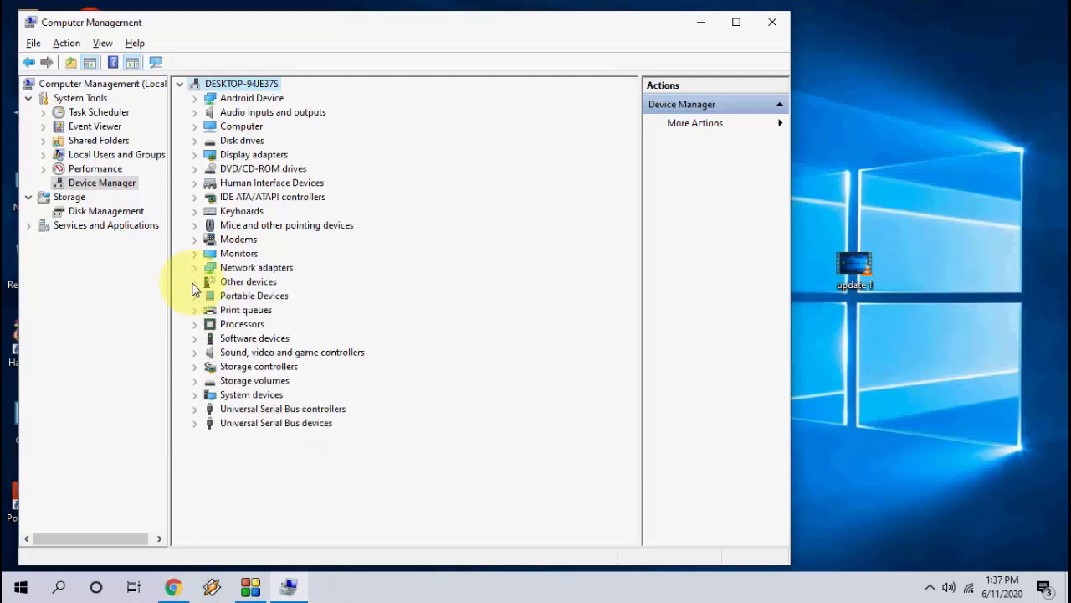
# Step: Start the Add Hardware wizard for Printers, keeping the existing LPT1 port
pyautogui.click(67, 43)
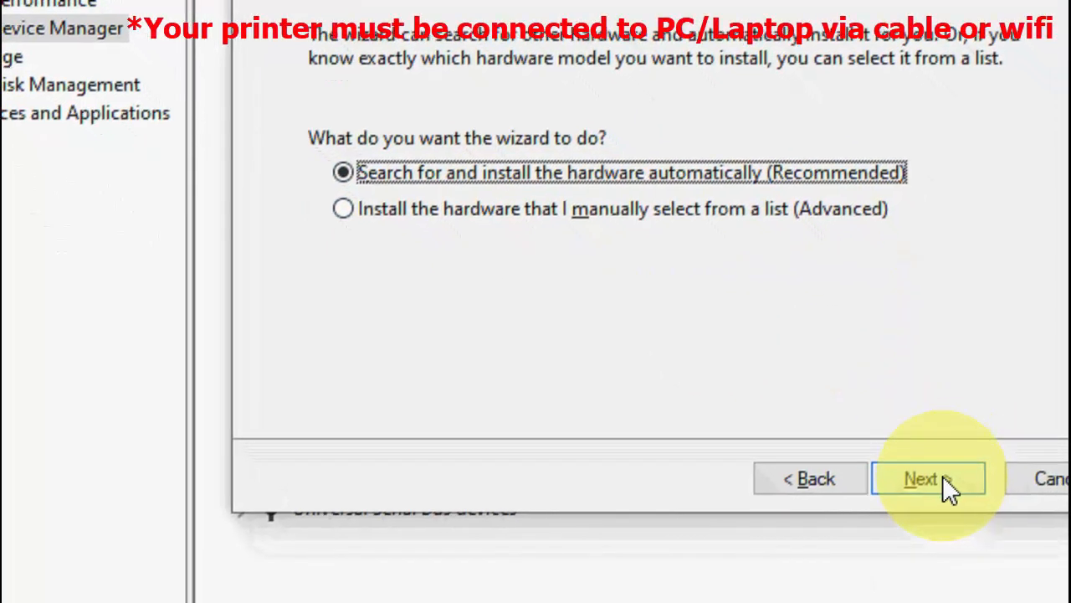
pyautogui.click(927, 479)
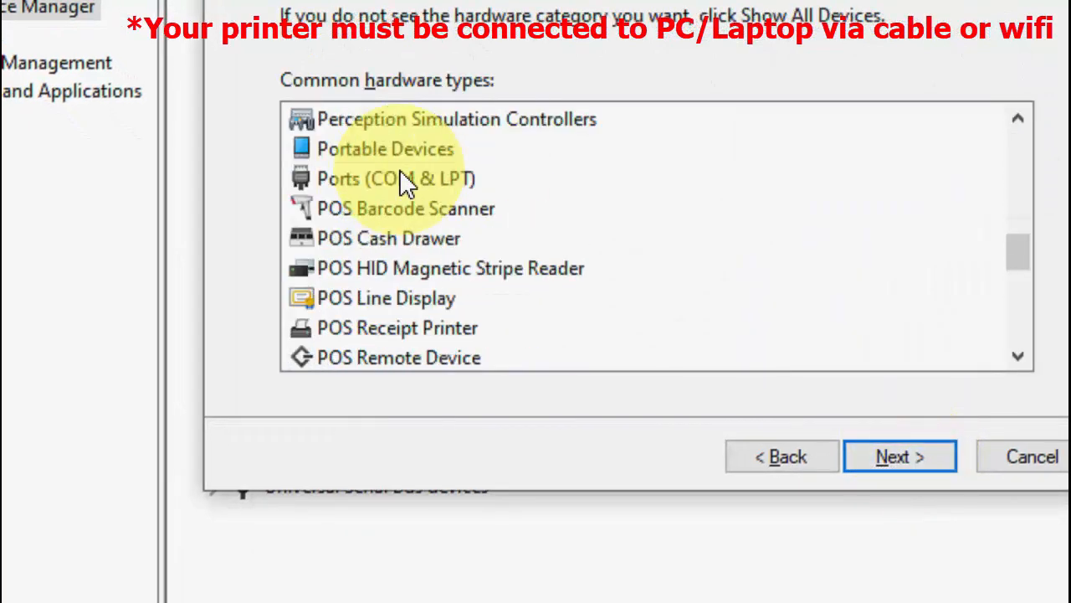
pyautogui.scroll(-3)
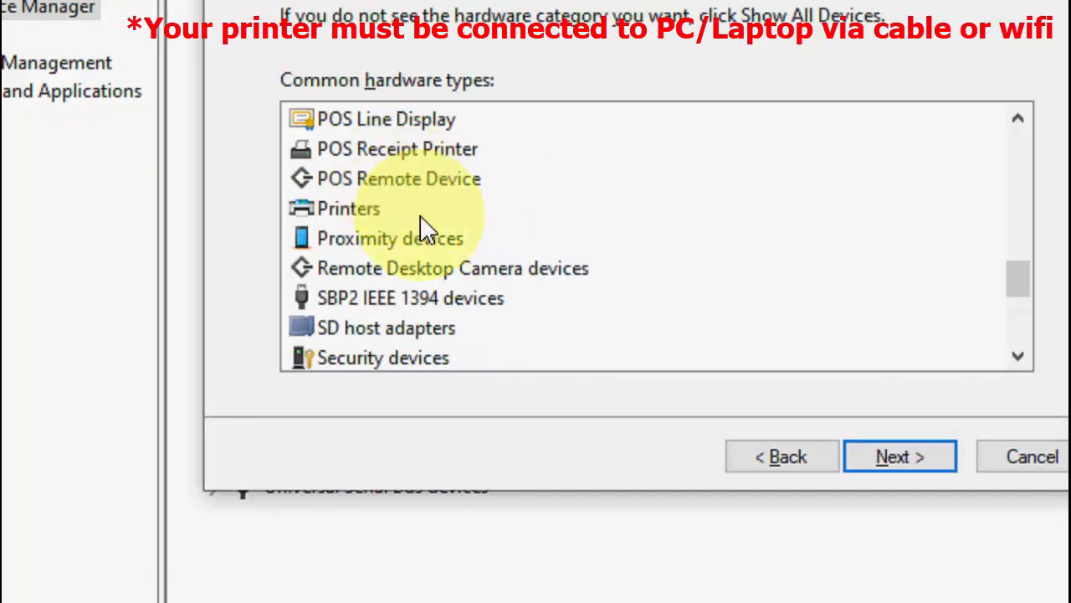
pyautogui.click(348, 207)
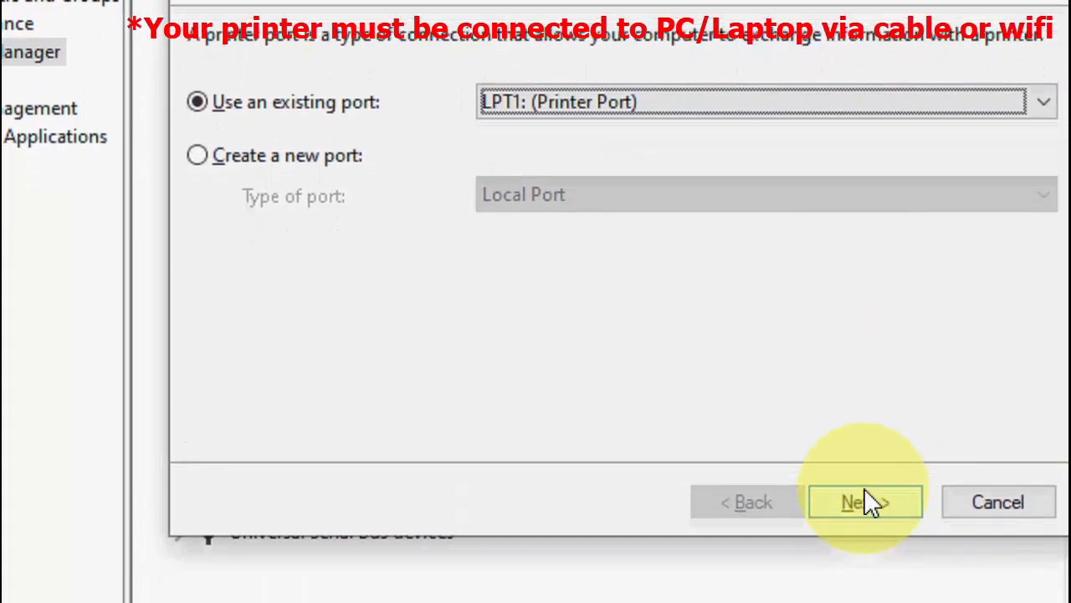
pyautogui.click(863, 502)
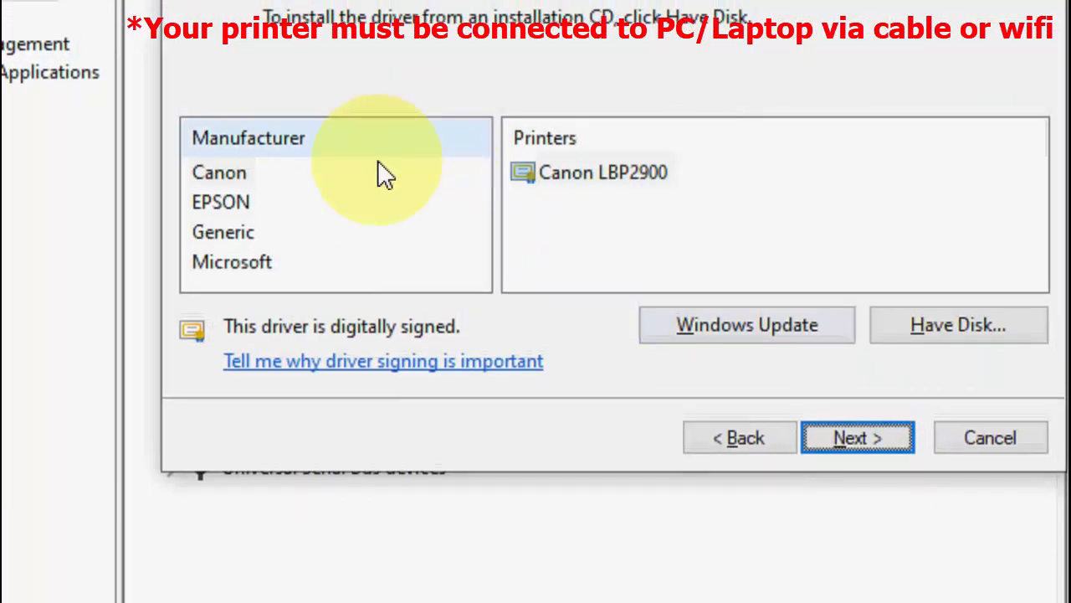
# Step: Select Canon > Canon LBP2900 as the driver and install it
pyautogui.click(219, 171)
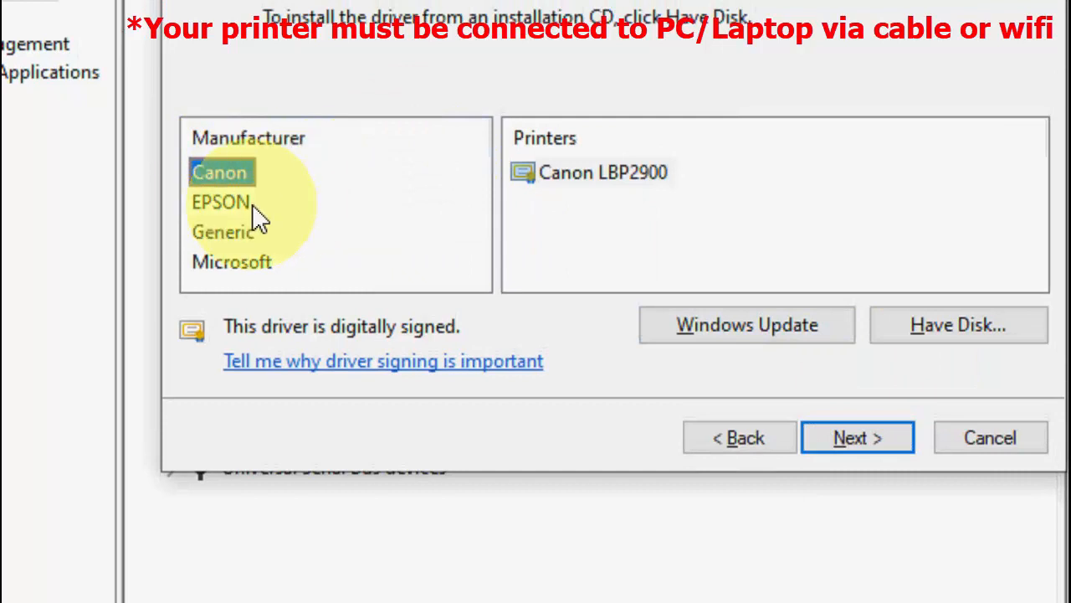
pyautogui.click(221, 201)
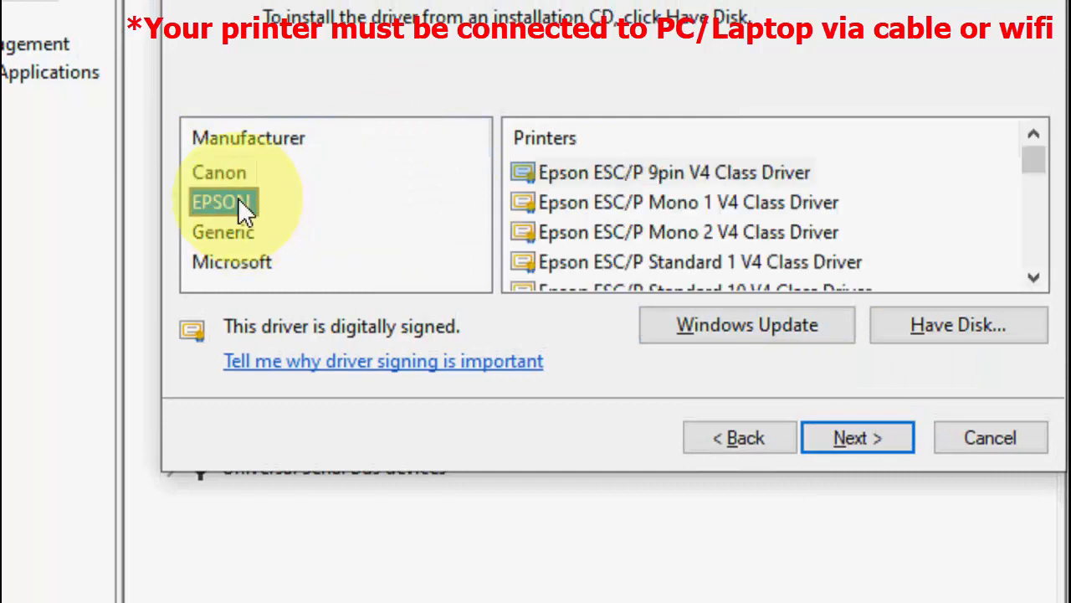
pyautogui.click(219, 171)
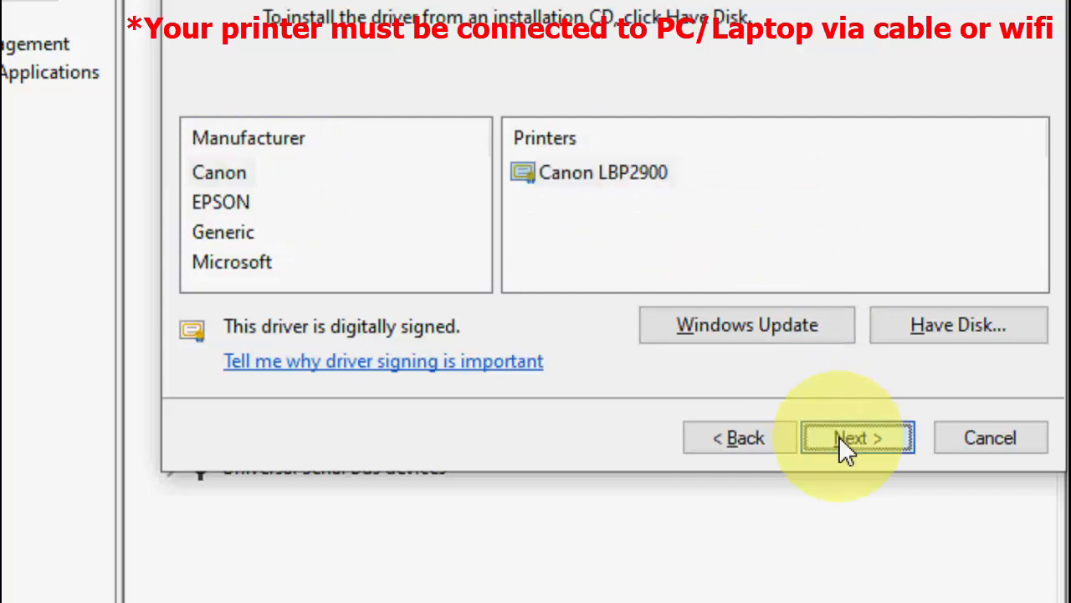
pyautogui.click(857, 437)
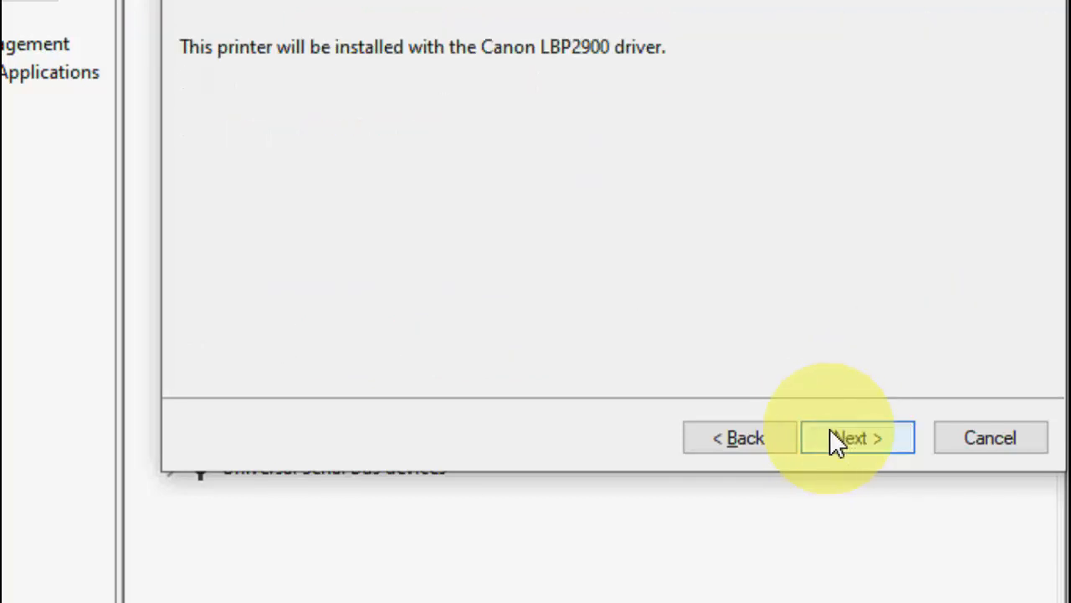
pyautogui.click(857, 437)
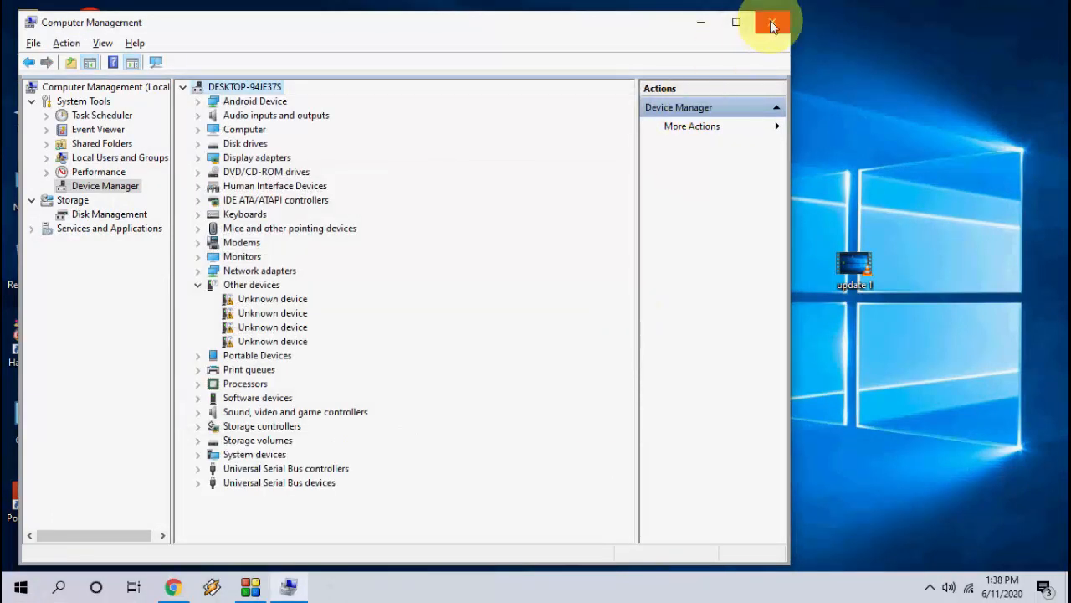
# Step: Close Computer Management and launch Services from the Start search
pyautogui.click(770, 22)
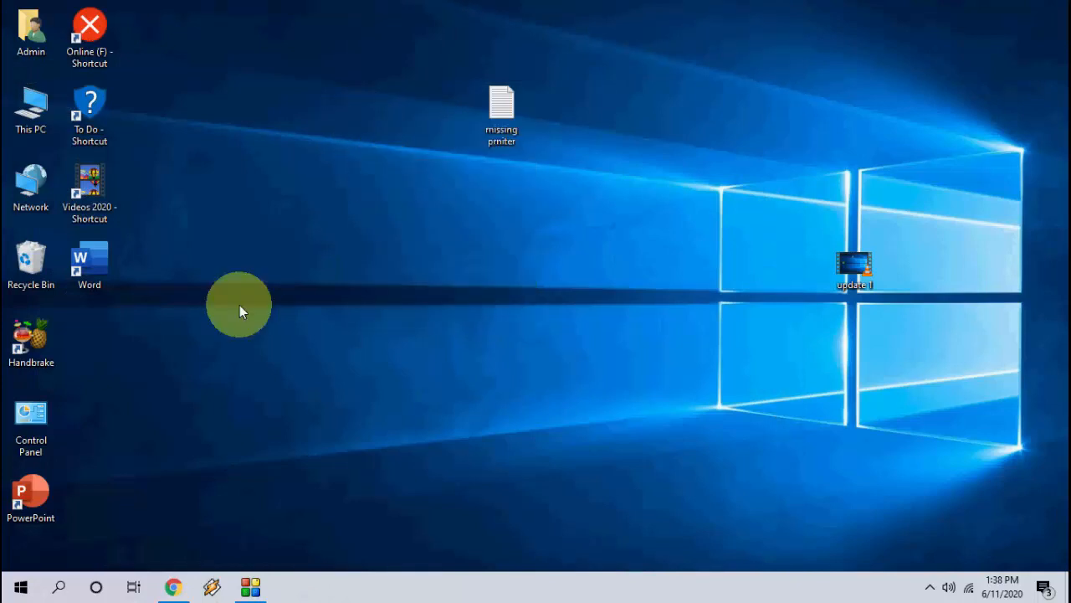
pyautogui.click(21, 586)
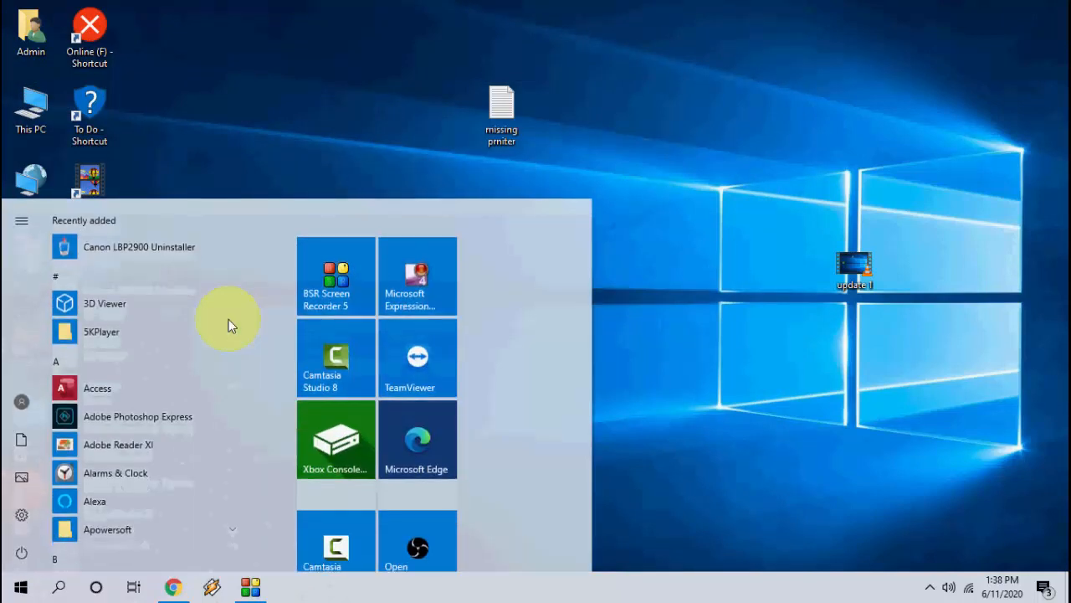
pyautogui.write('servicds')
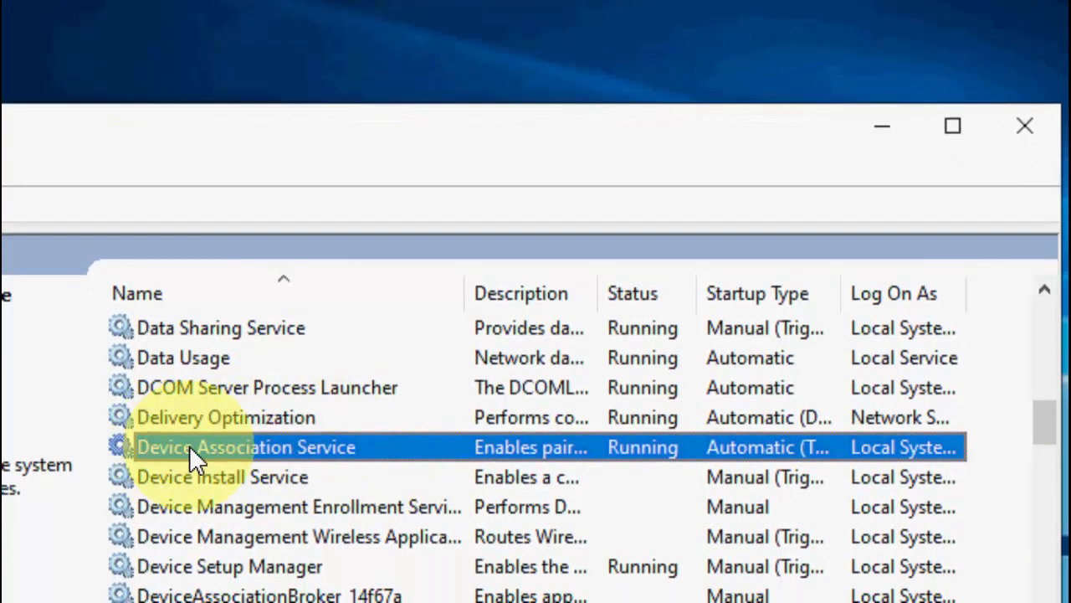
pyautogui.doubleClick(244, 445)
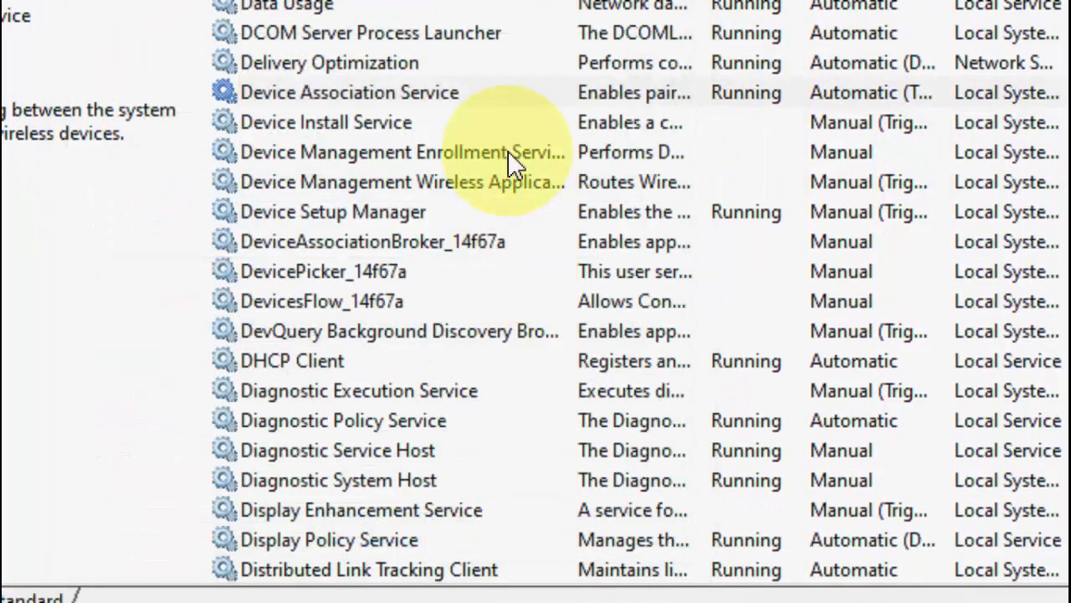
# Step: Inspect Device Install Service, then start the Device Management Enrollment Service and confirm
pyautogui.click(326, 151)
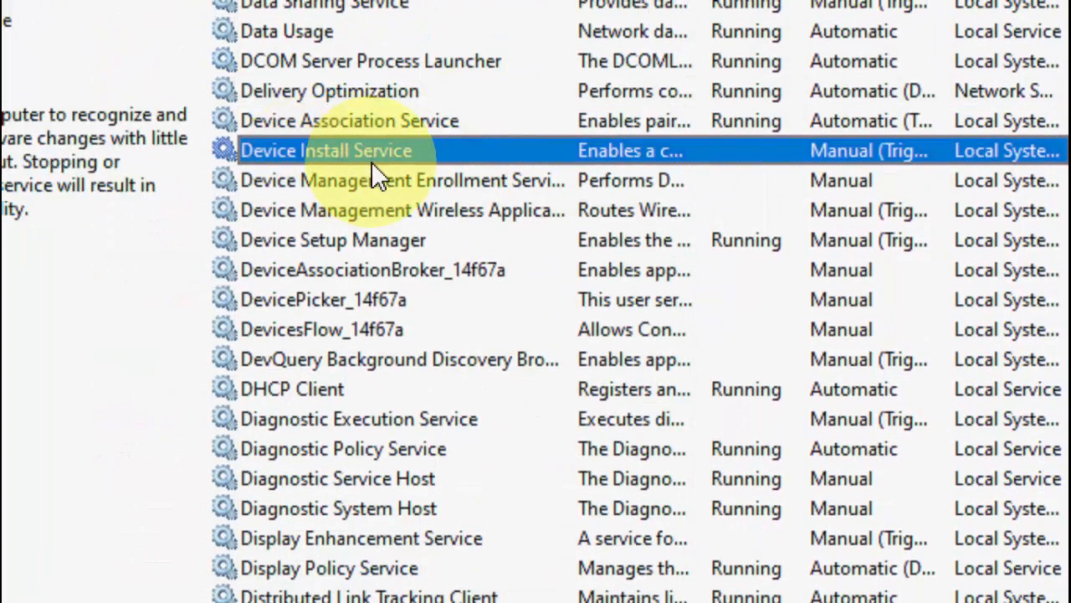
pyautogui.doubleClick(327, 150)
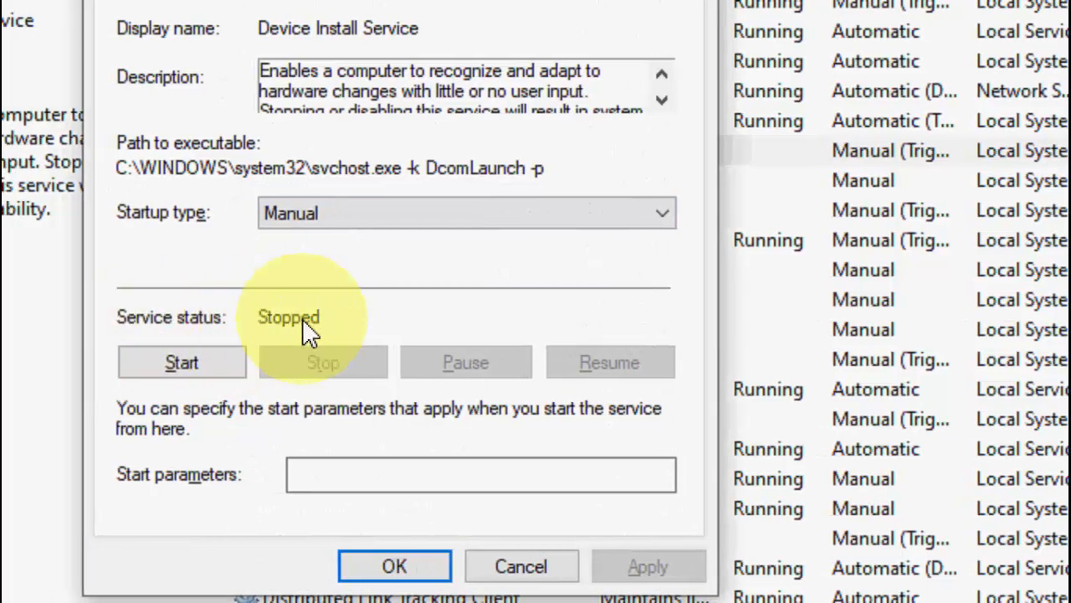
pyautogui.click(180, 362)
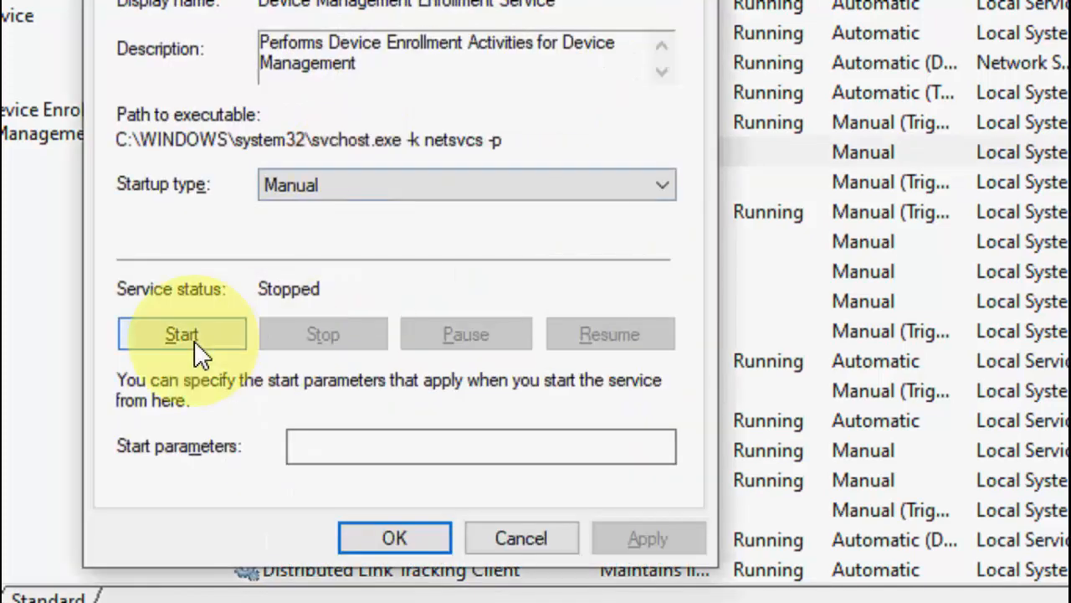
pyautogui.click(181, 333)
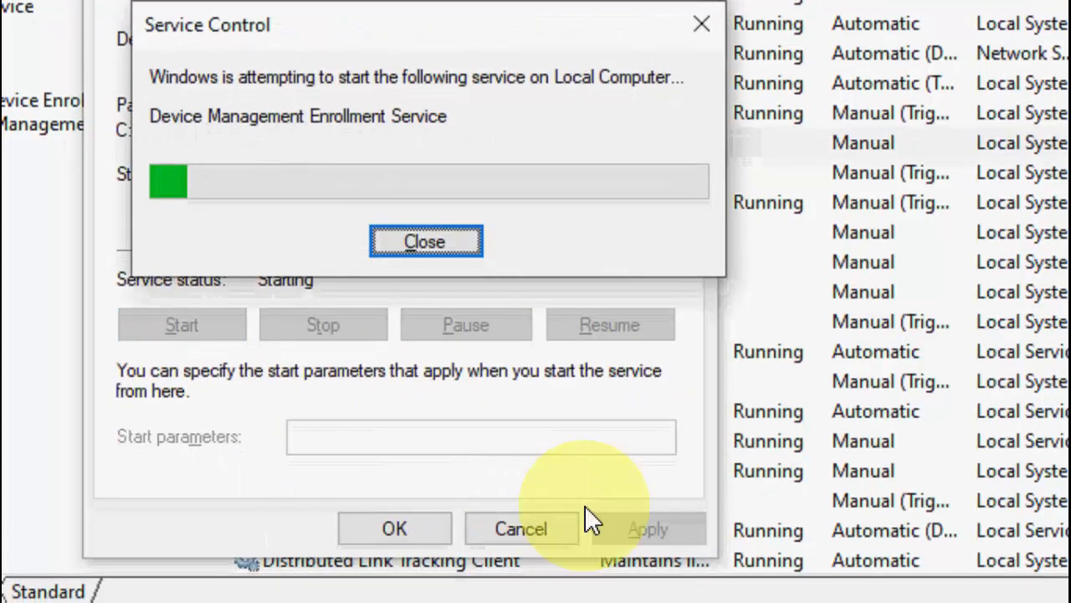
pyautogui.click(425, 241)
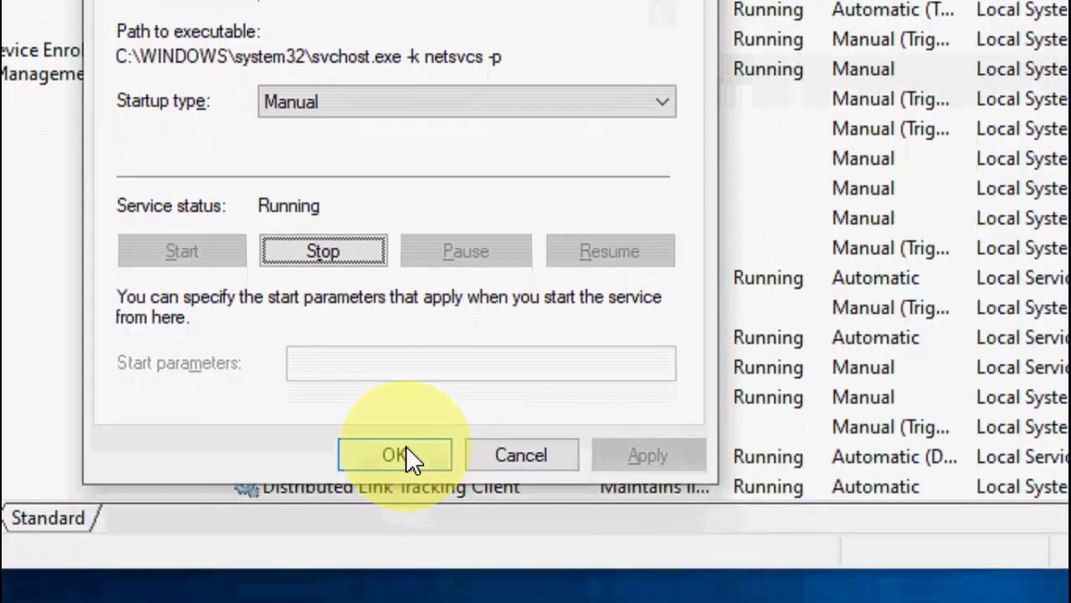
pyautogui.click(393, 456)
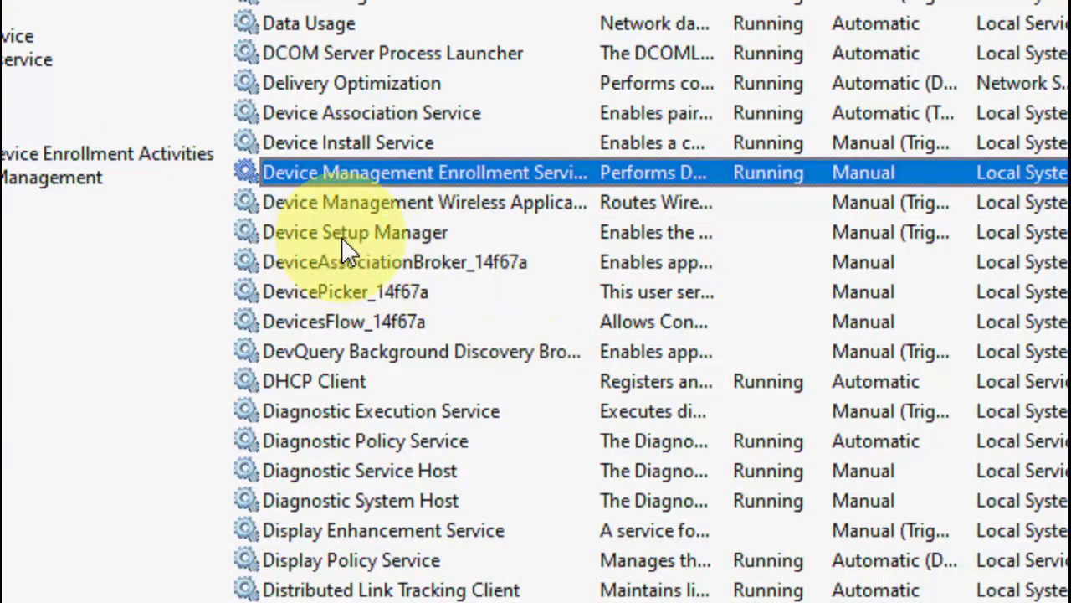
# Step: Start the Device Setup Manager service from its properties
pyautogui.doubleClick(355, 231)
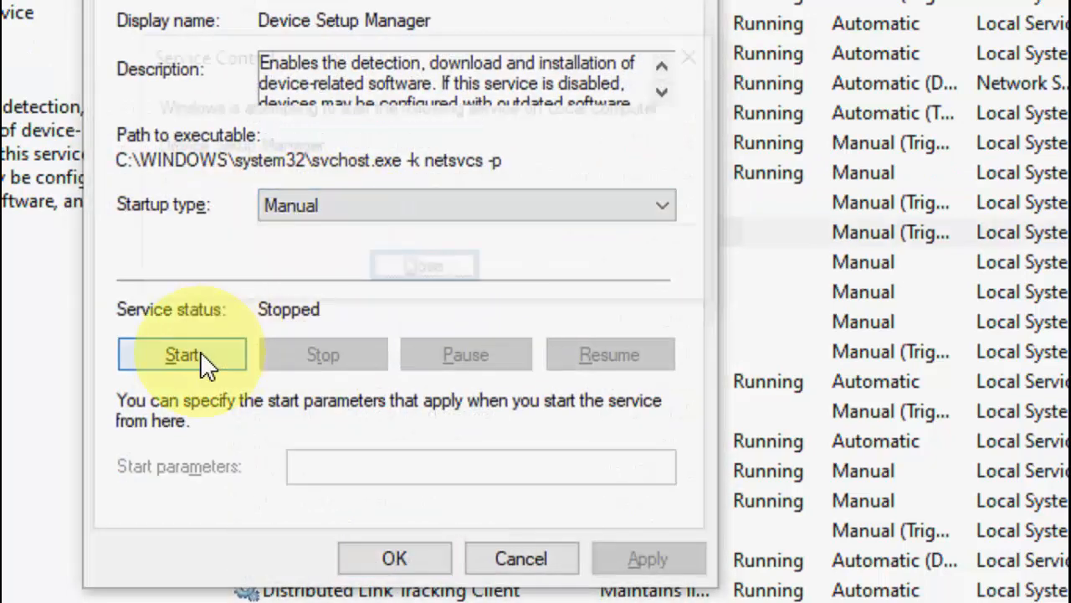
pyautogui.click(180, 353)
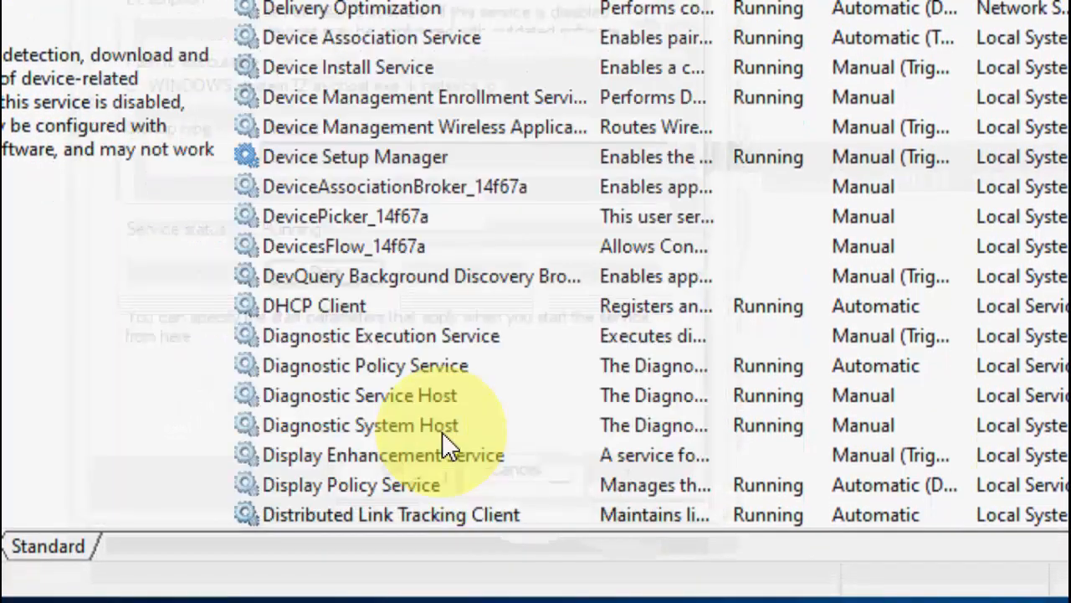
pyautogui.click(355, 157)
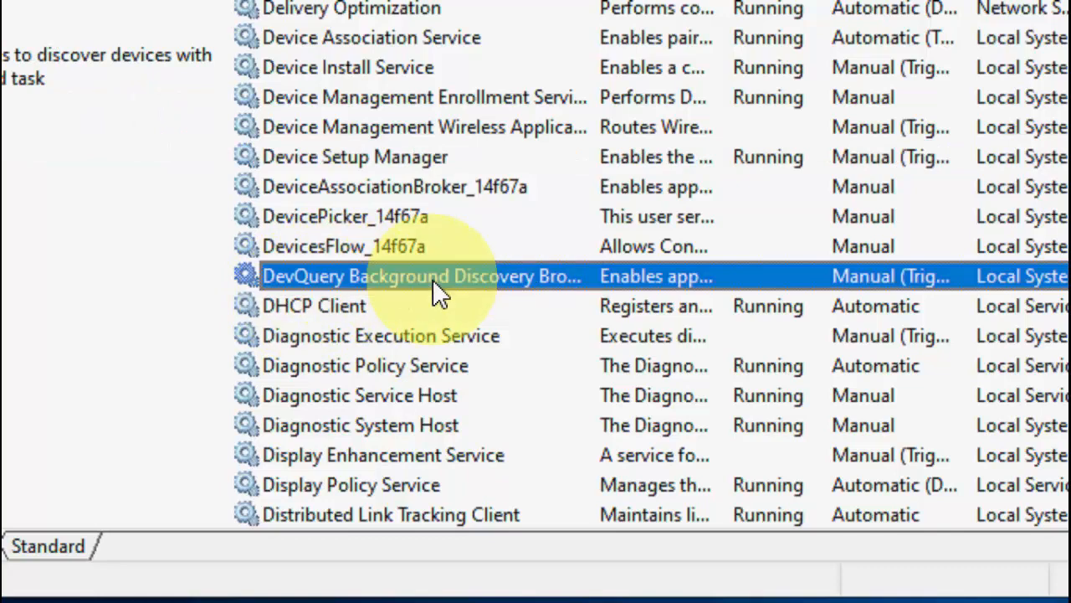
# Step: Start the DevQuery Background Discovery Broker service and confirm
pyautogui.doubleClick(418, 276)
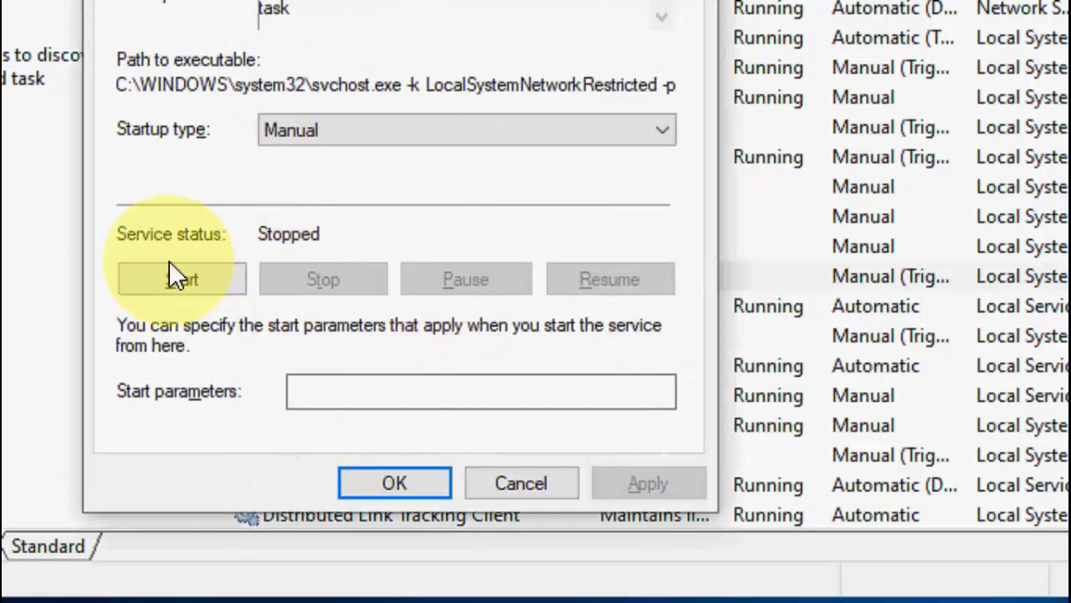
pyautogui.click(181, 278)
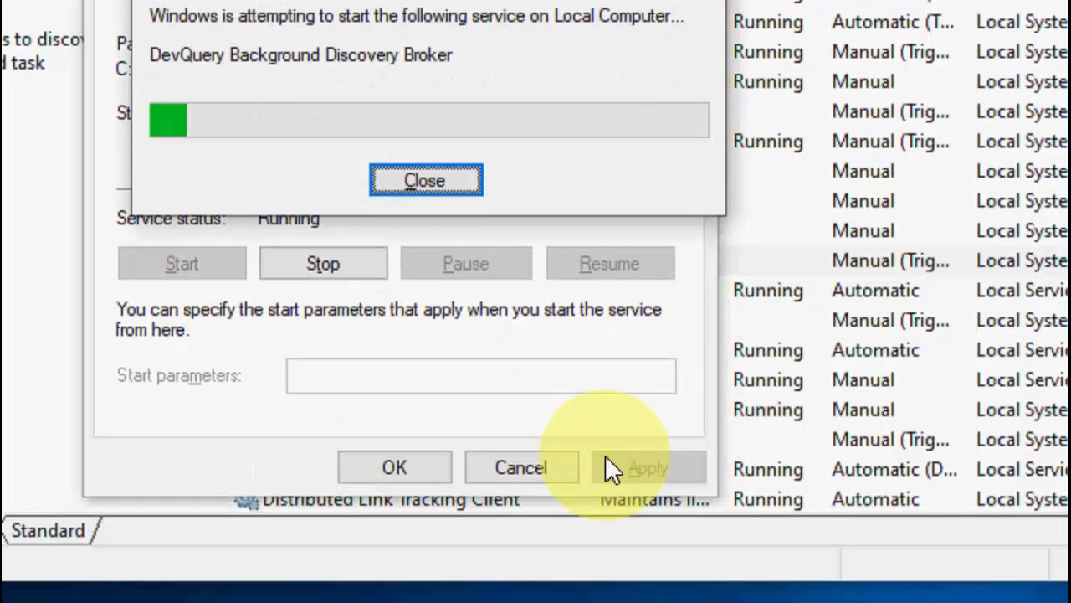
pyautogui.click(425, 181)
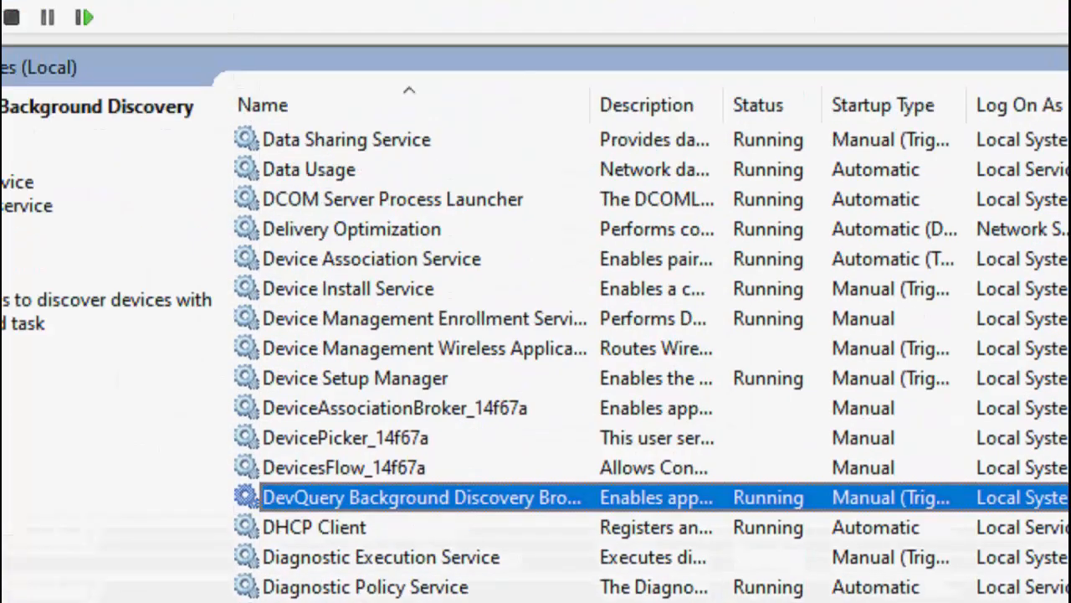